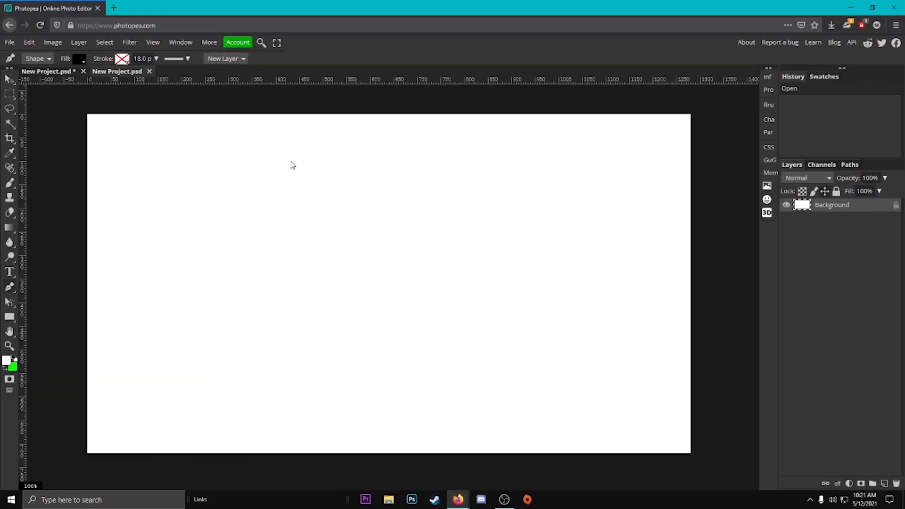
- Create a new blank 1280×720 project from File > New
left_click(9, 41)
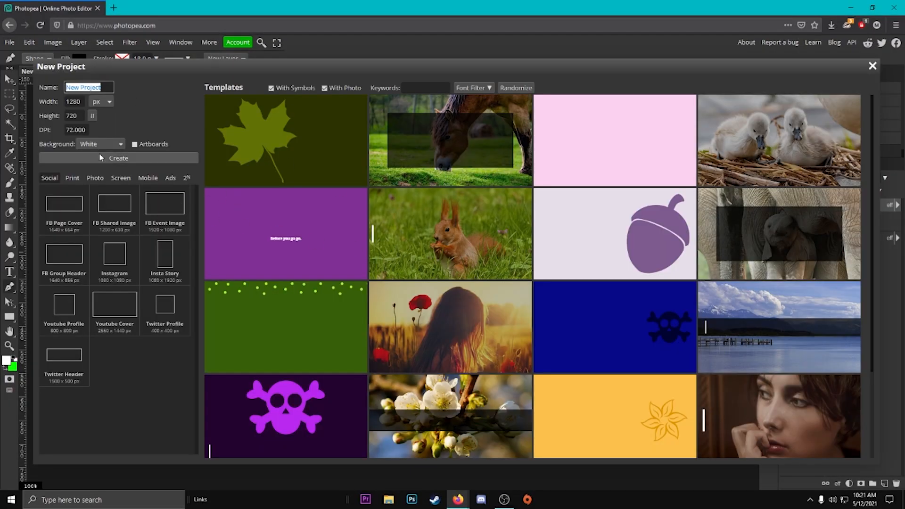
left_click(119, 157)
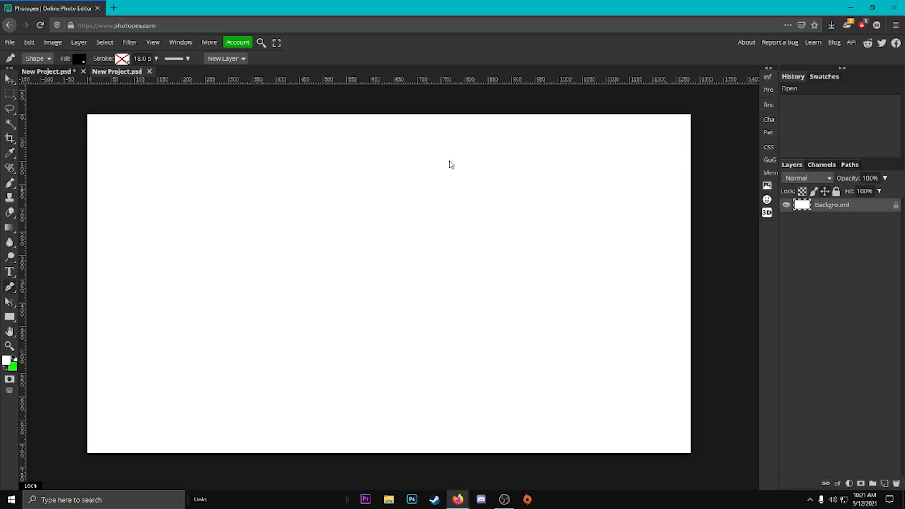
mouse_move(107, 136)
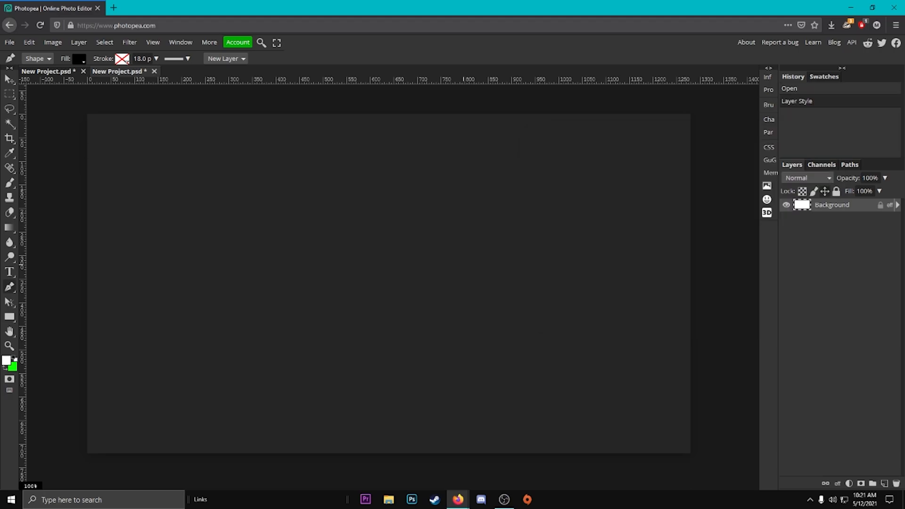
mouse_move(9, 288)
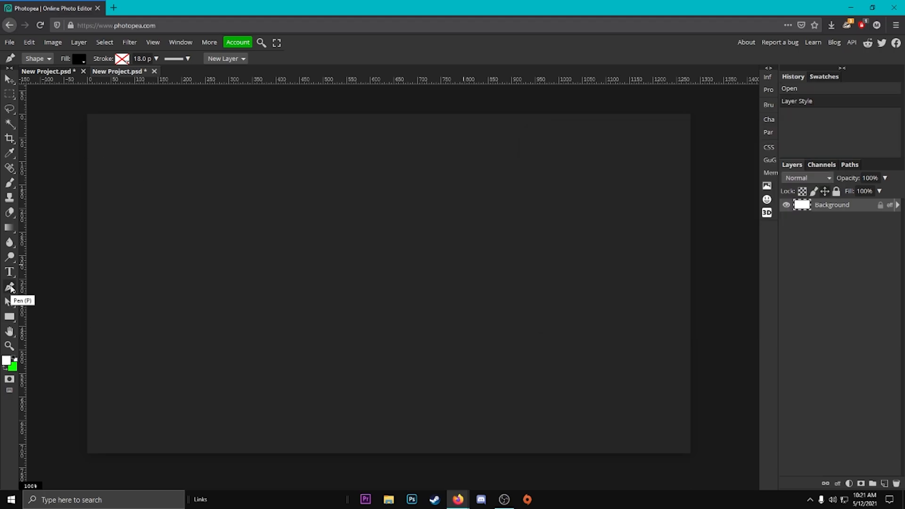
- Choose the Pen tool with a white fill and place the bolt's first anchor point
left_click(38, 58)
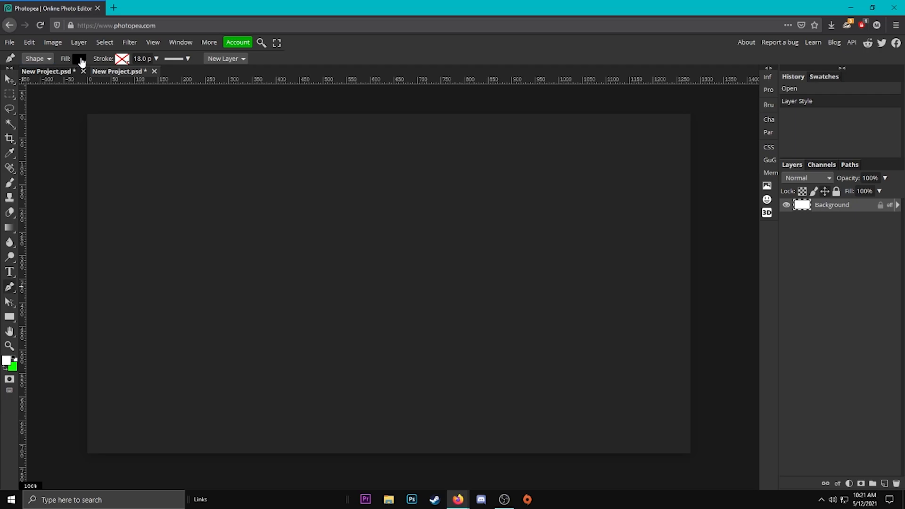
left_click(79, 59)
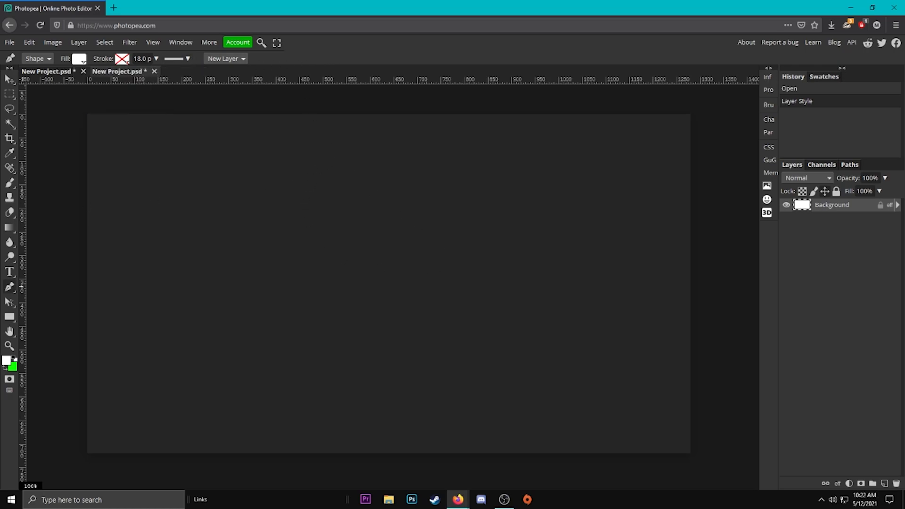
mouse_move(396, 188)
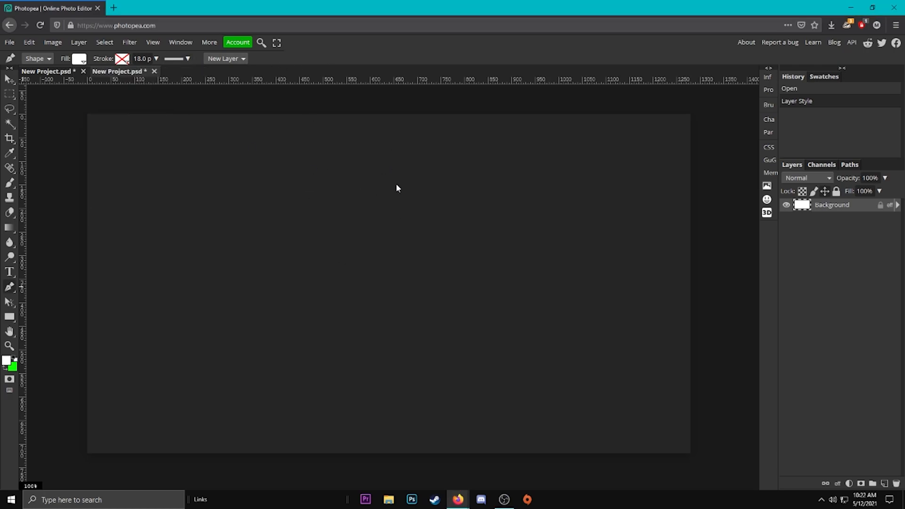
left_click(350, 168)
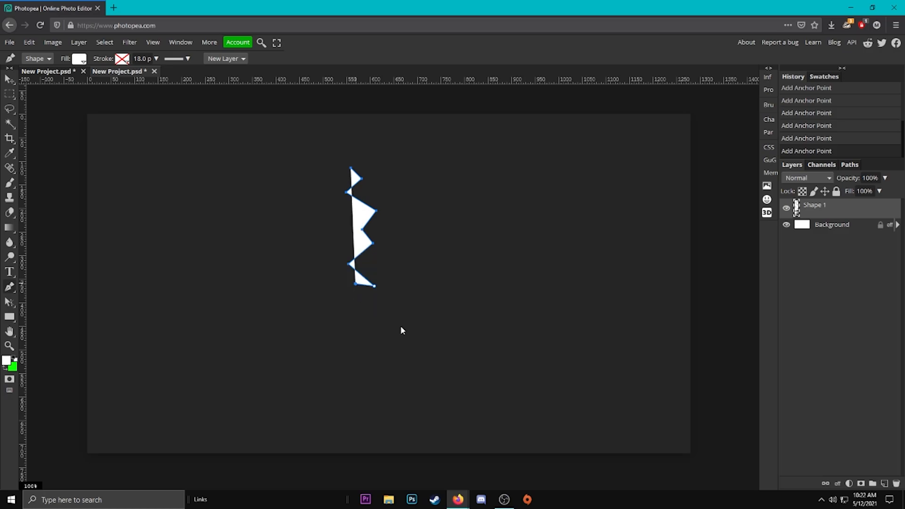
- Add the zigzag anchor points down to the bolt's lower tip, closing the white shape
left_click_drag(370, 281, 400, 351)
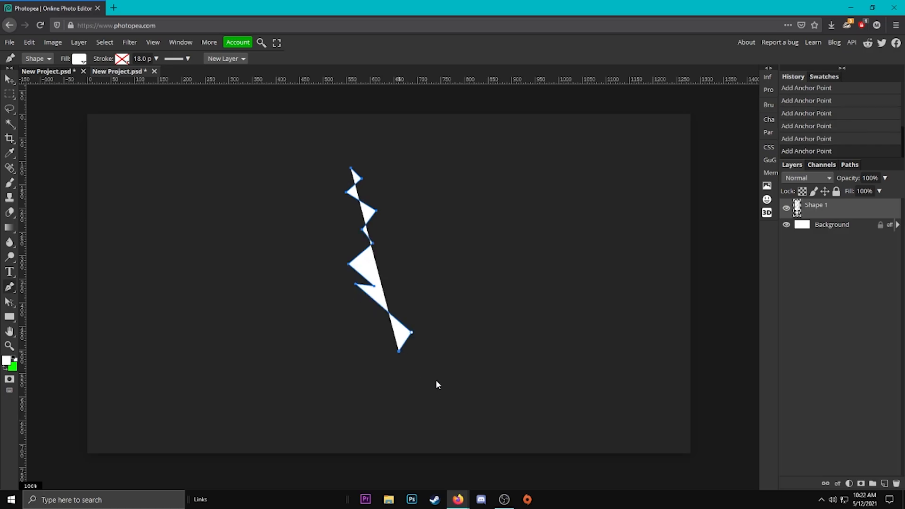
left_click_drag(400, 352, 467, 399)
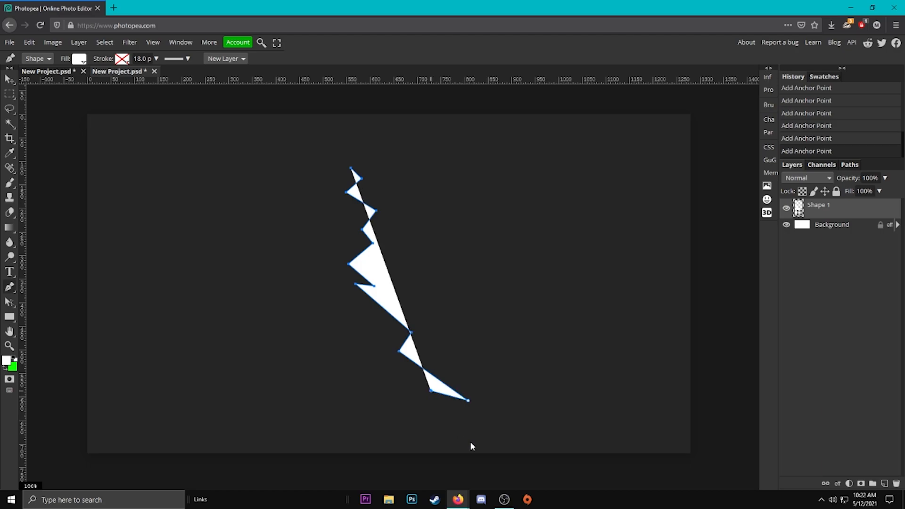
left_click_drag(467, 399, 462, 420)
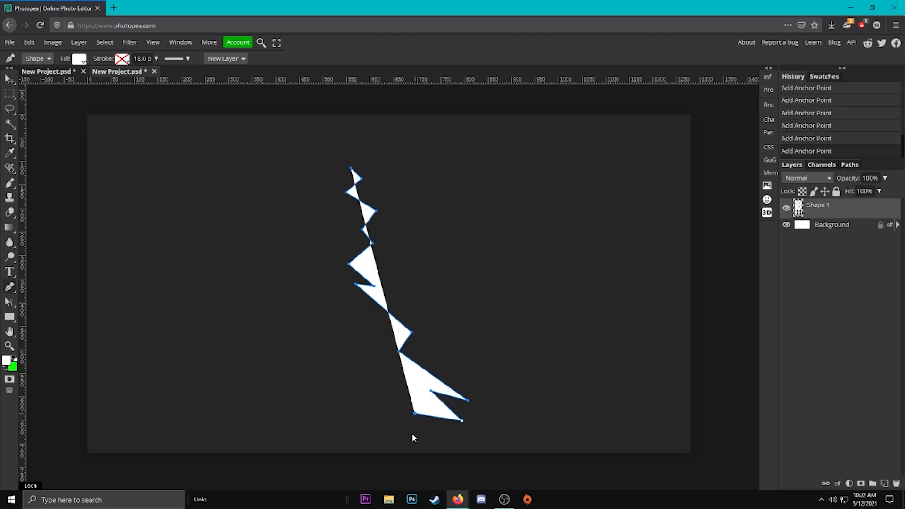
left_click_drag(416, 414, 413, 443)
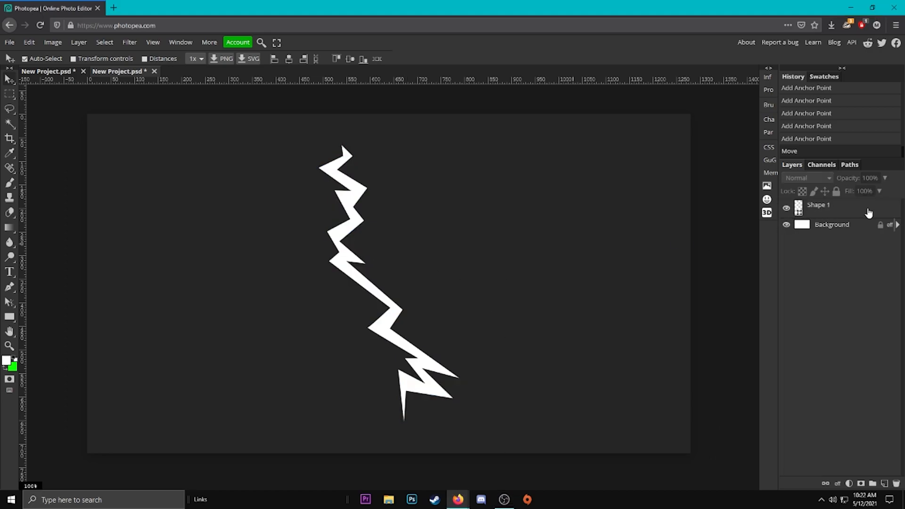
- Enable a cyan Outer Glow layer style on Shape 1 and apply it
left_click(545, 291)
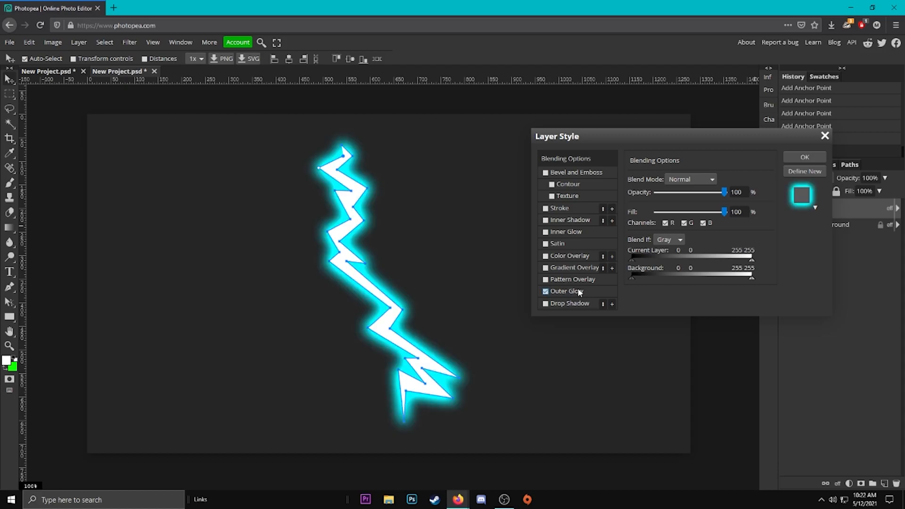
left_click(565, 291)
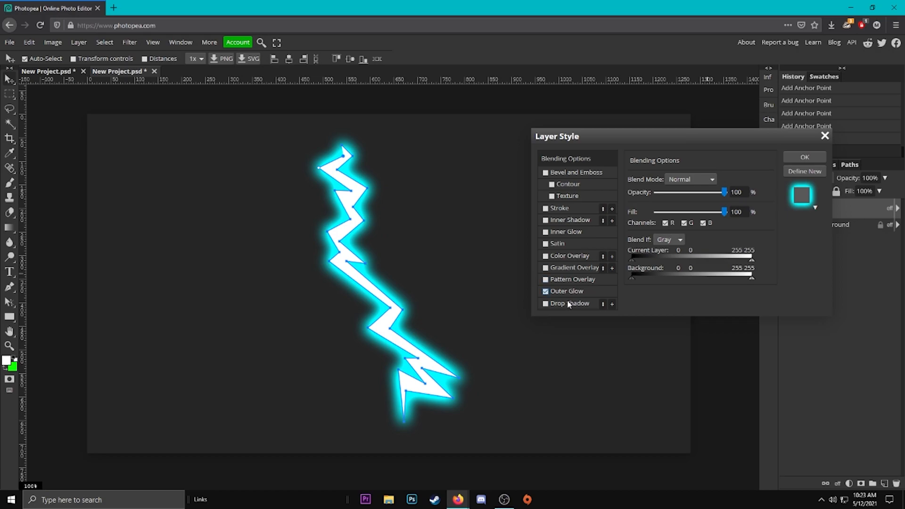
left_click(803, 157)
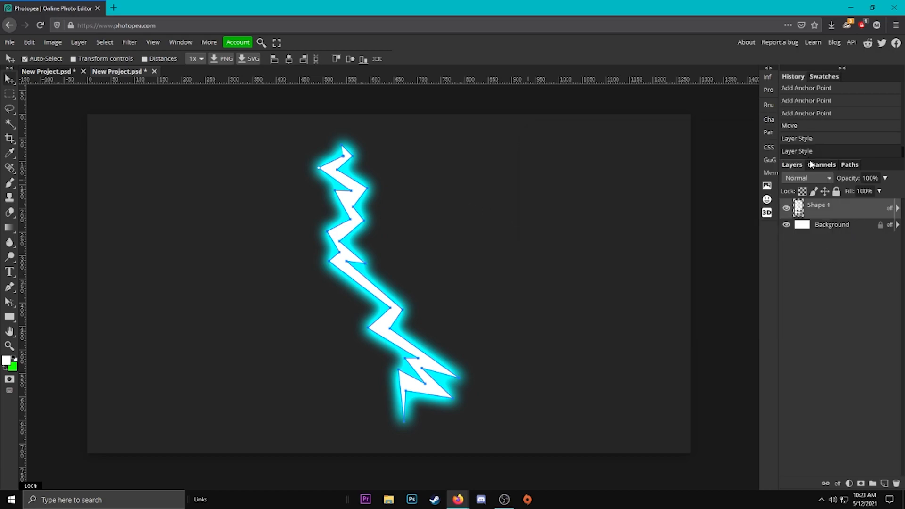
- Rasterize the Shape 1 layer via its context menu
right_click(817, 205)
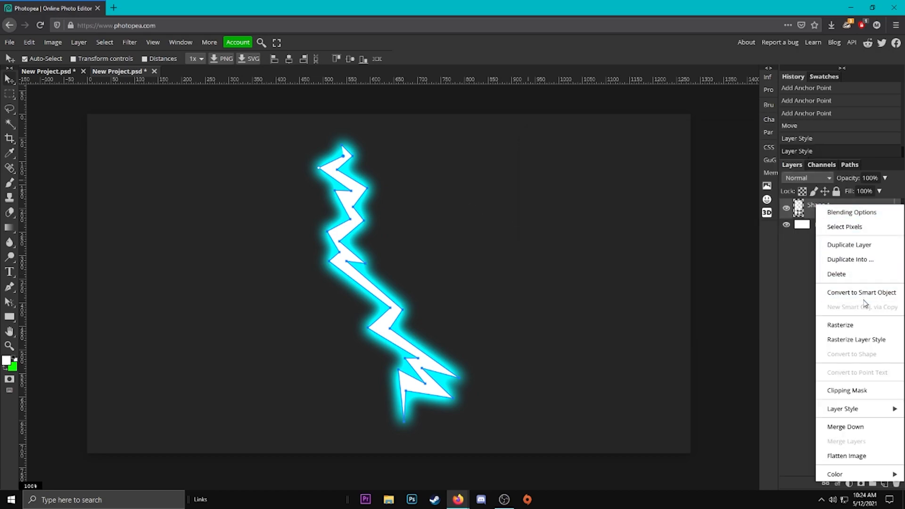
left_click(841, 324)
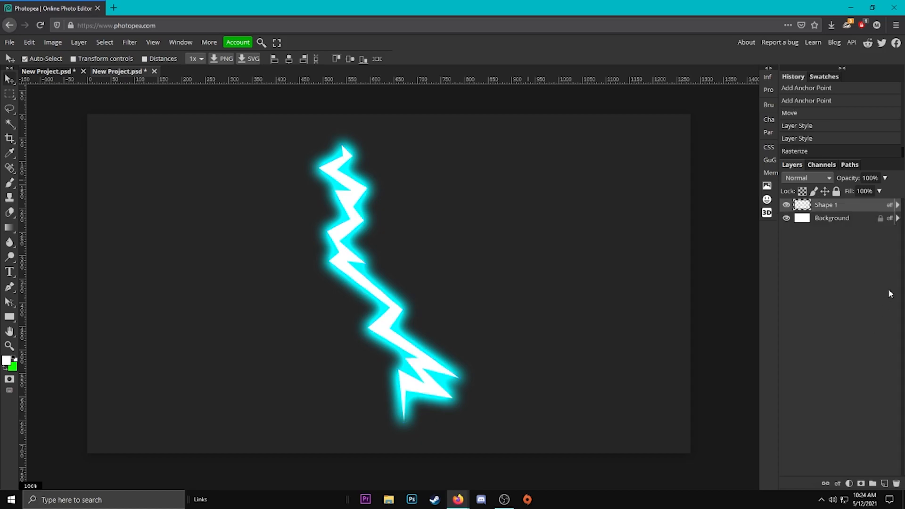
mouse_move(486, 170)
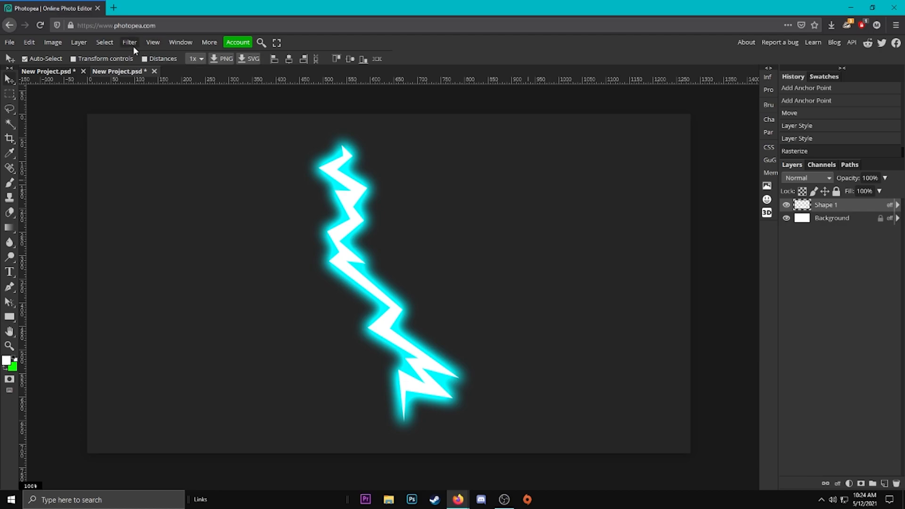
- Apply Filter > Distort > Ripple with a small Amount and Medium size
left_click(129, 42)
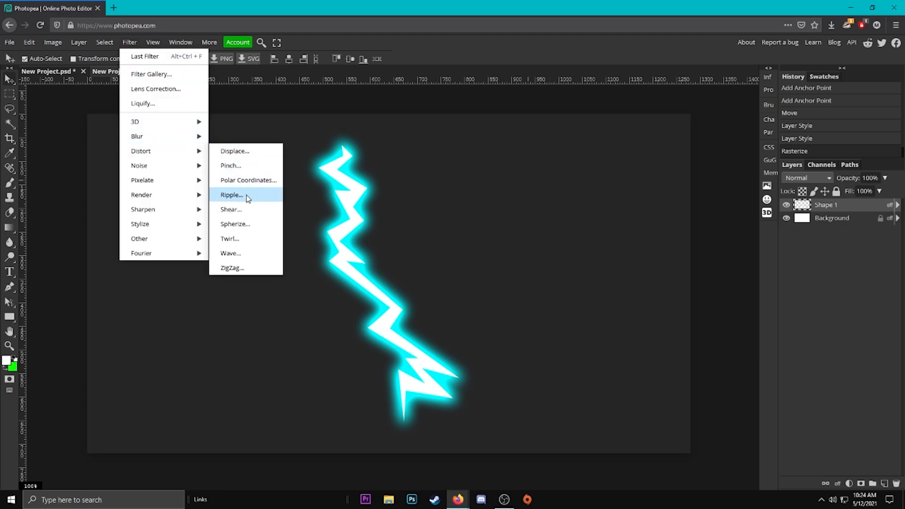
left_click(231, 195)
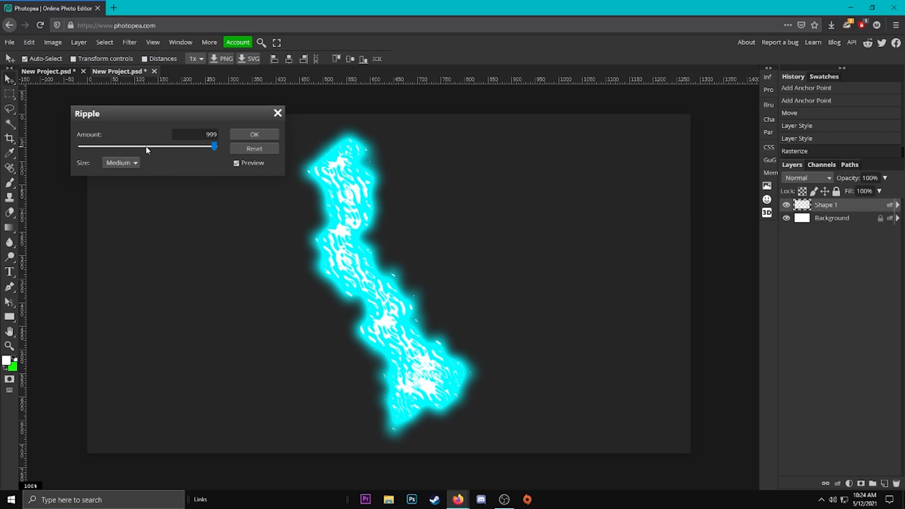
left_click_drag(215, 146, 145, 146)
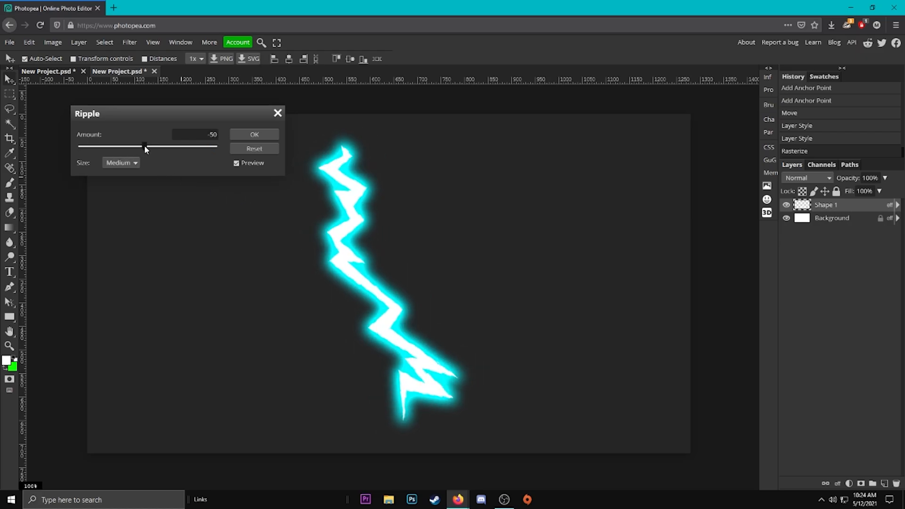
left_click_drag(145, 146, 139, 146)
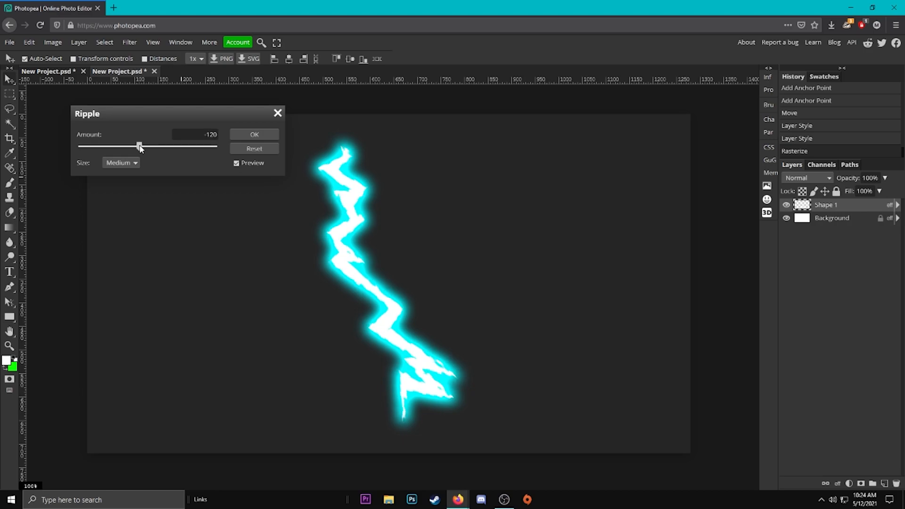
left_click(254, 134)
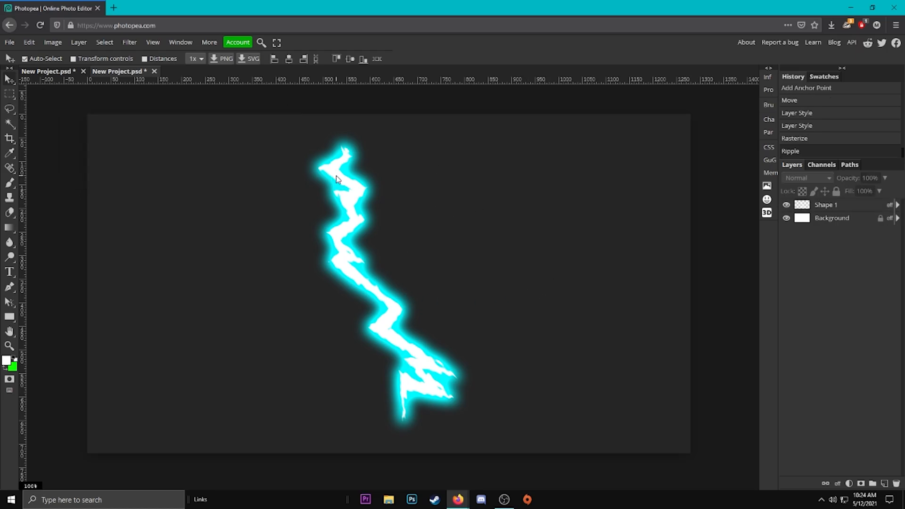
left_click(785, 218)
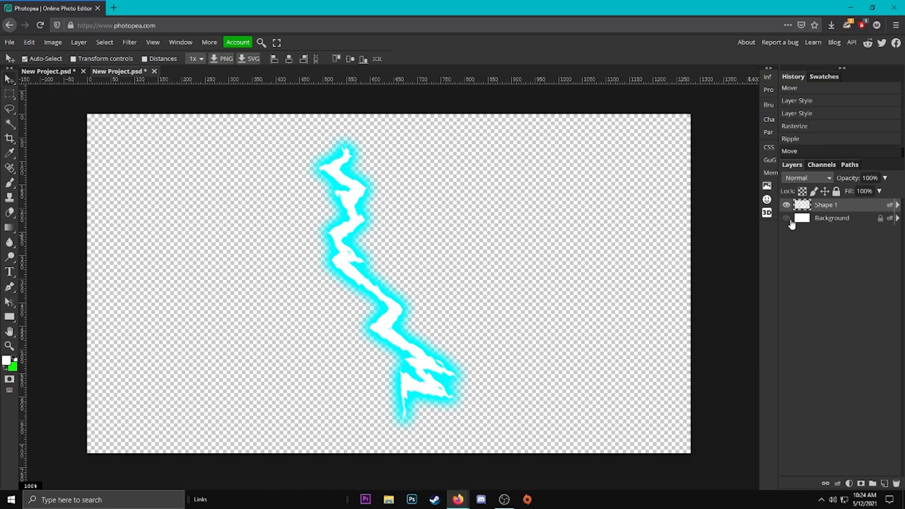
left_click(785, 219)
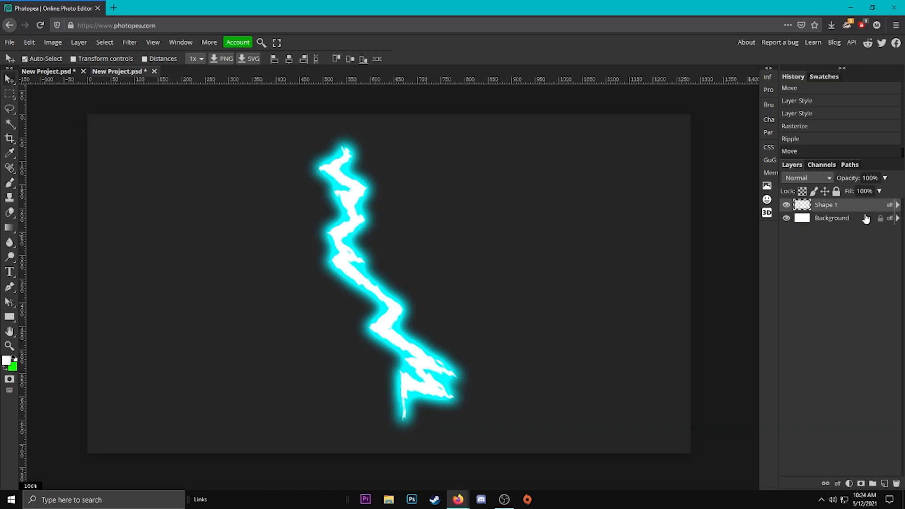